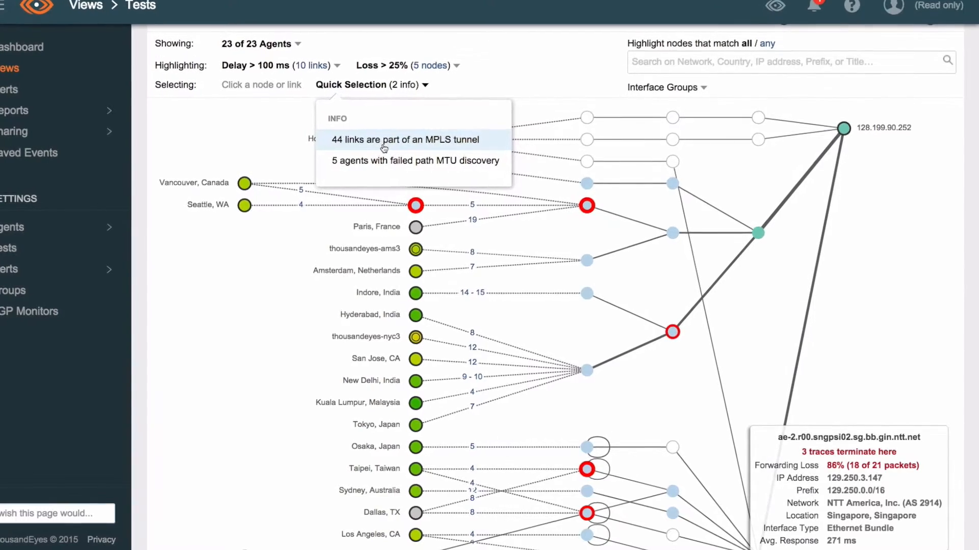
Step: Choose '44 links are part of an MPLS tunnel' from the Quick Selection dropdown
click(404, 140)
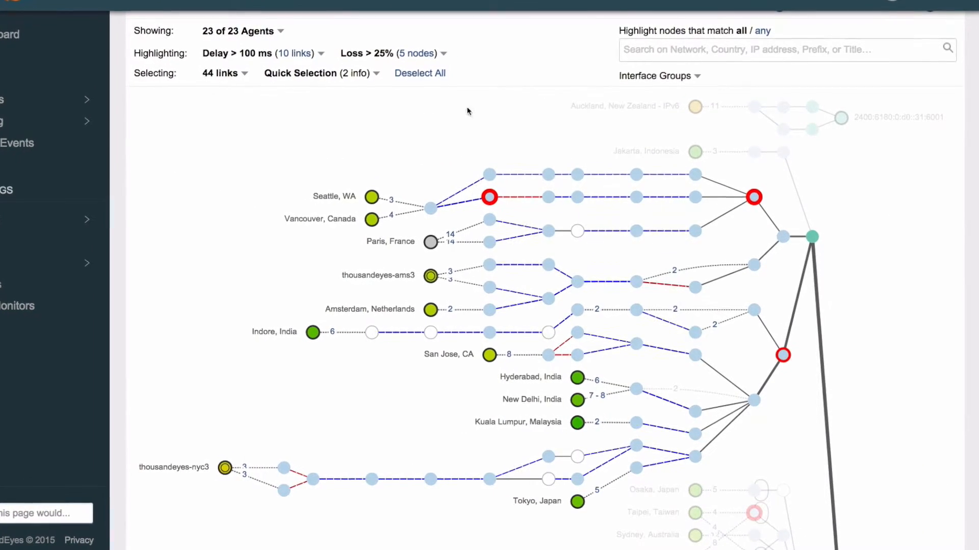